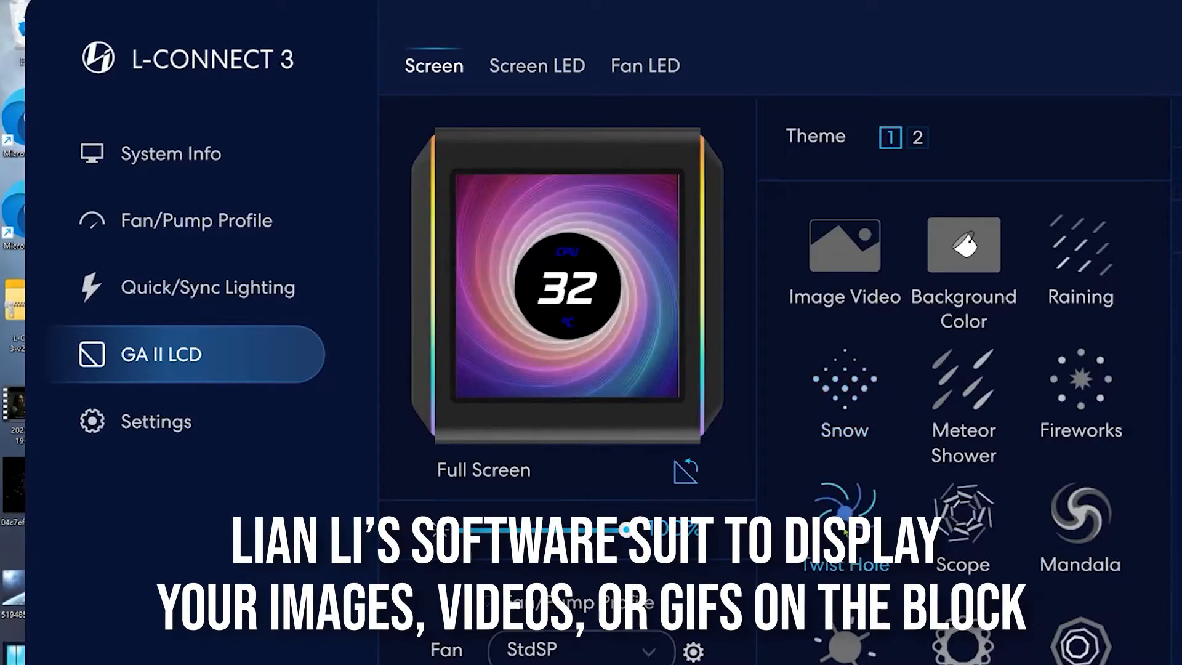
Open the fantasy-4065900_1920 video for import onto the GA II LCD screen.
{"action": "left_click", "coordinate": [843, 256]}
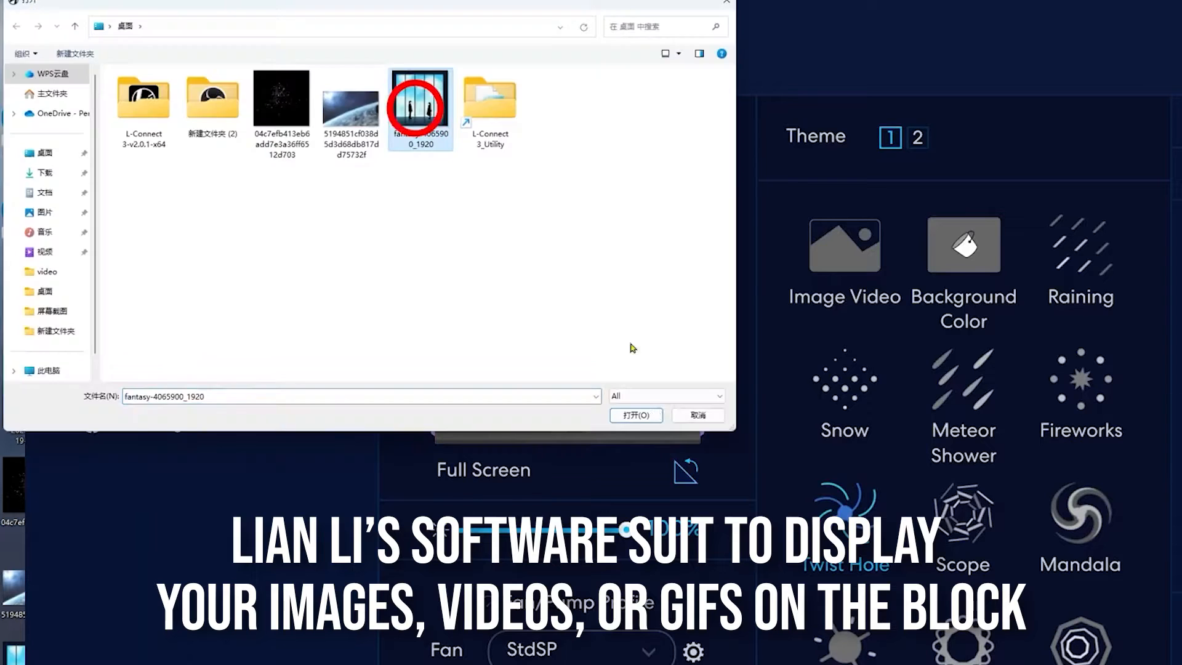
{"action": "left_click", "coordinate": [635, 415]}
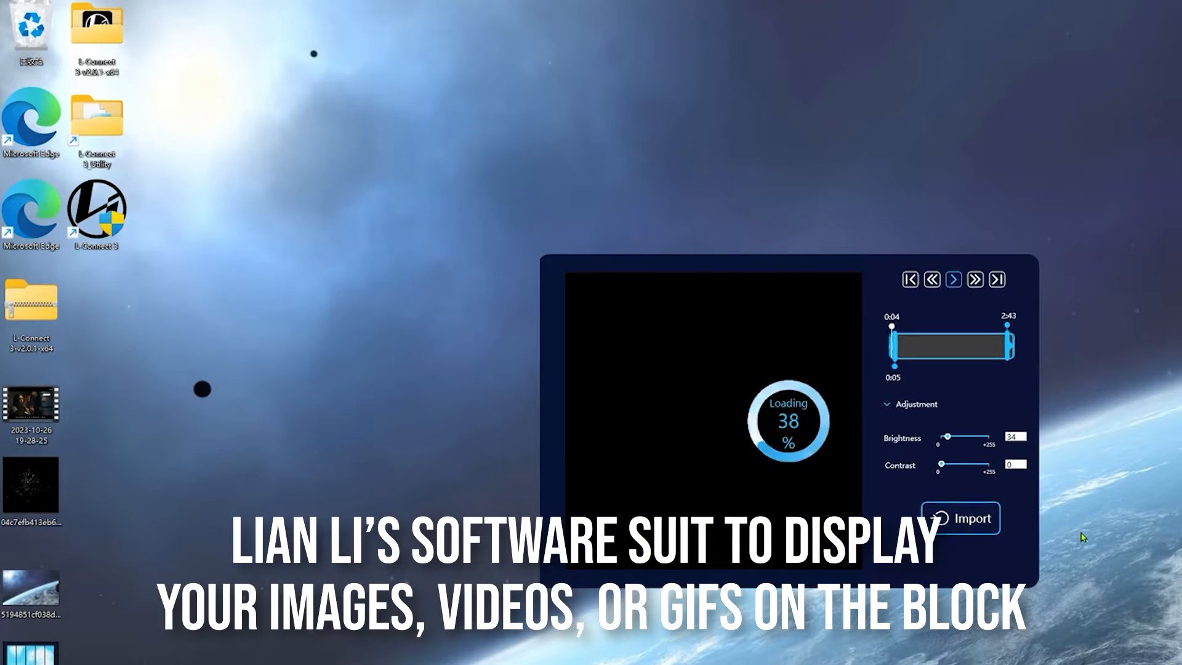